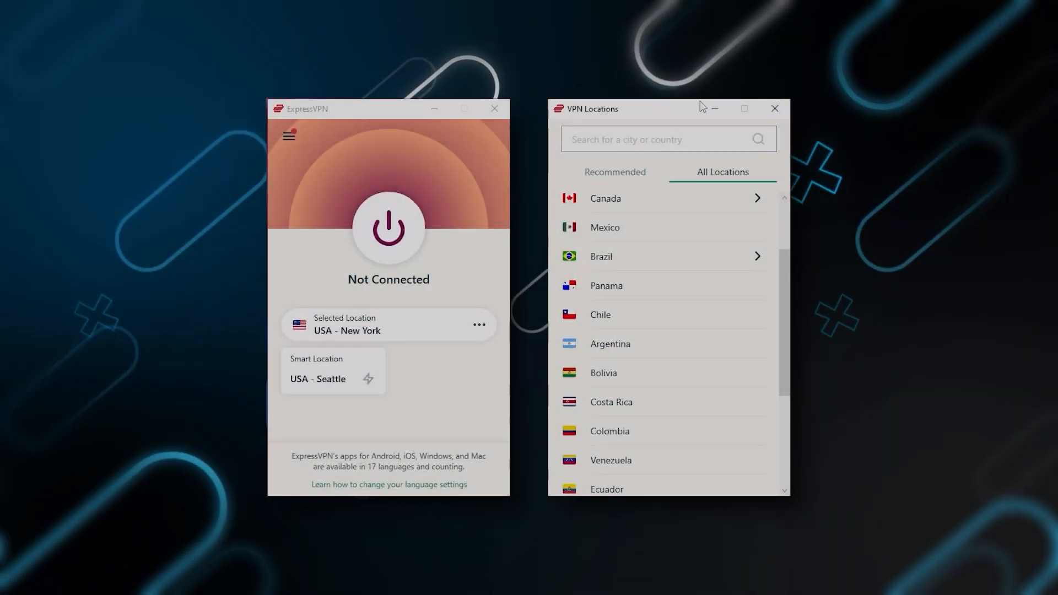
mouse_move(308, 270)
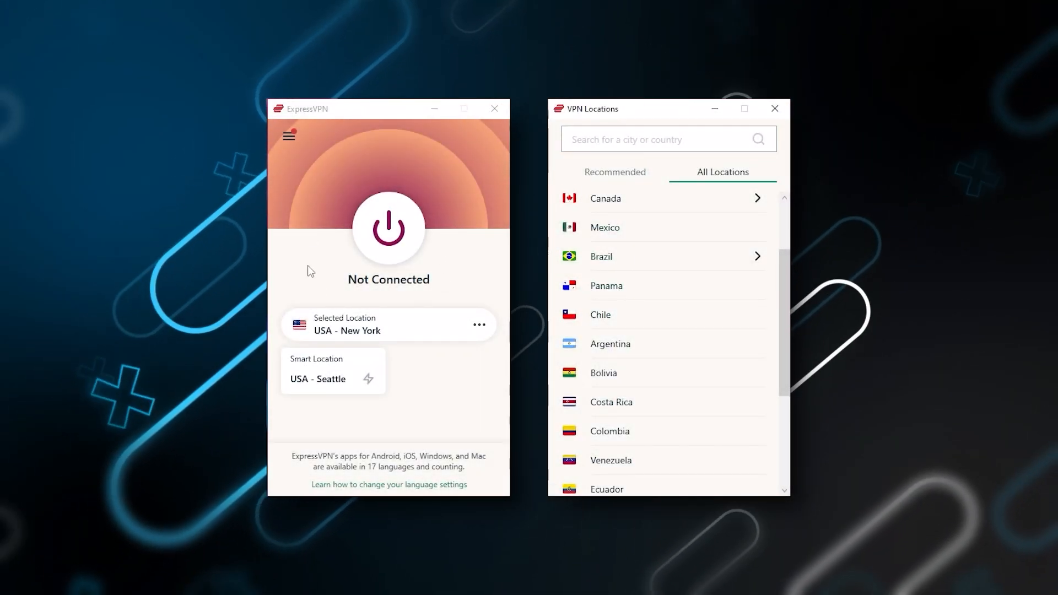
mouse_move(606, 198)
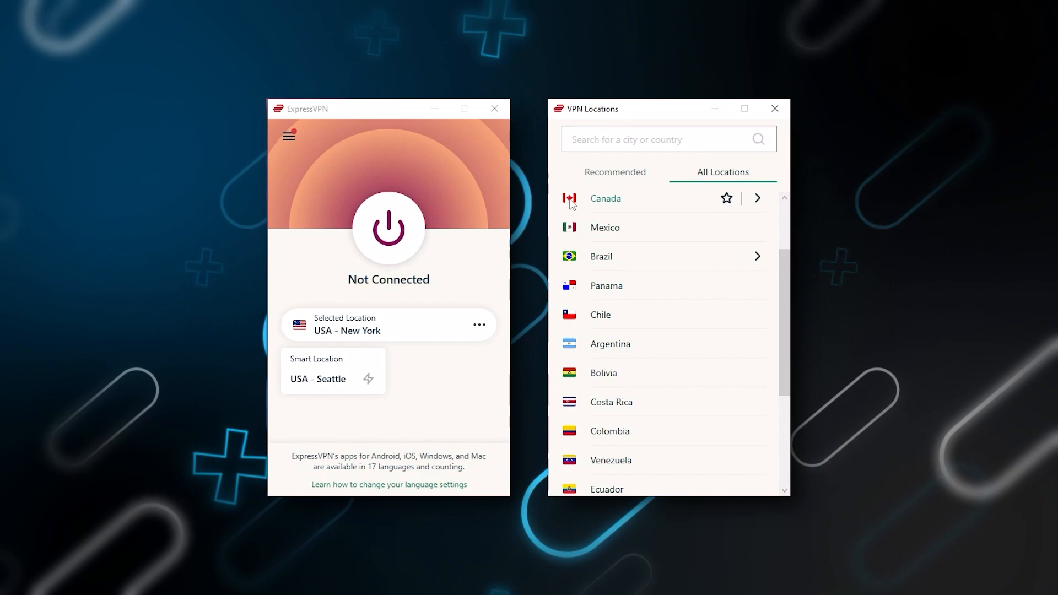
Expand NordVPN's full server list showing Specialty servers and Countries
scroll(down, 3)
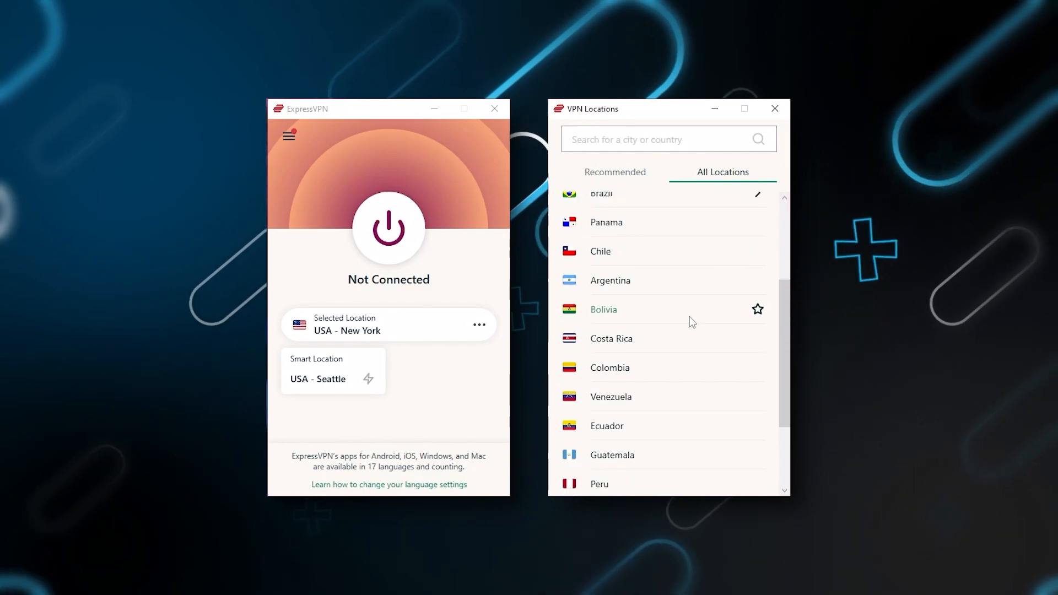
scroll(up, 3)
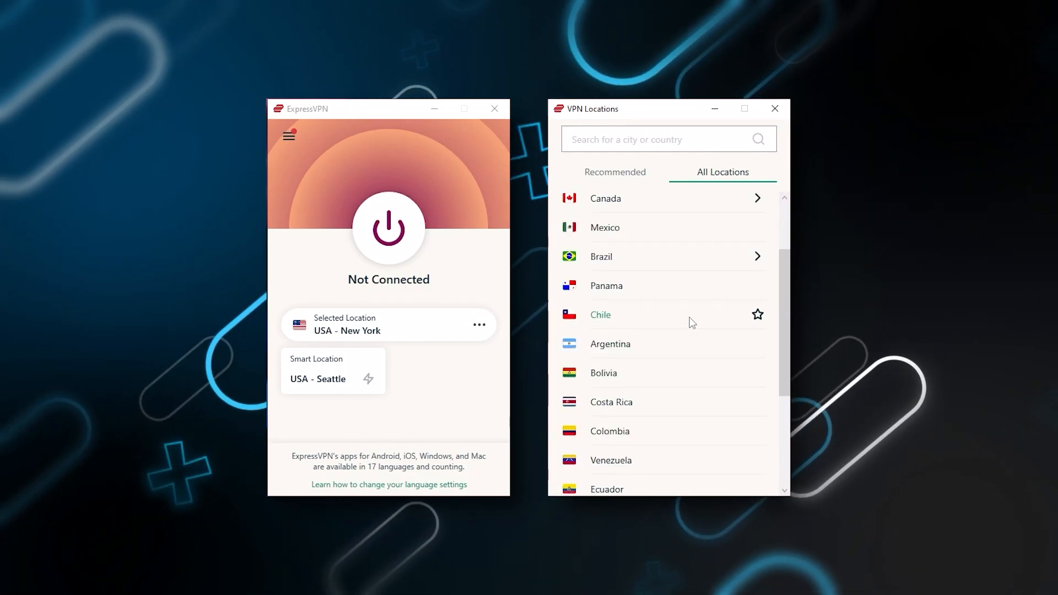
scroll(down, 3)
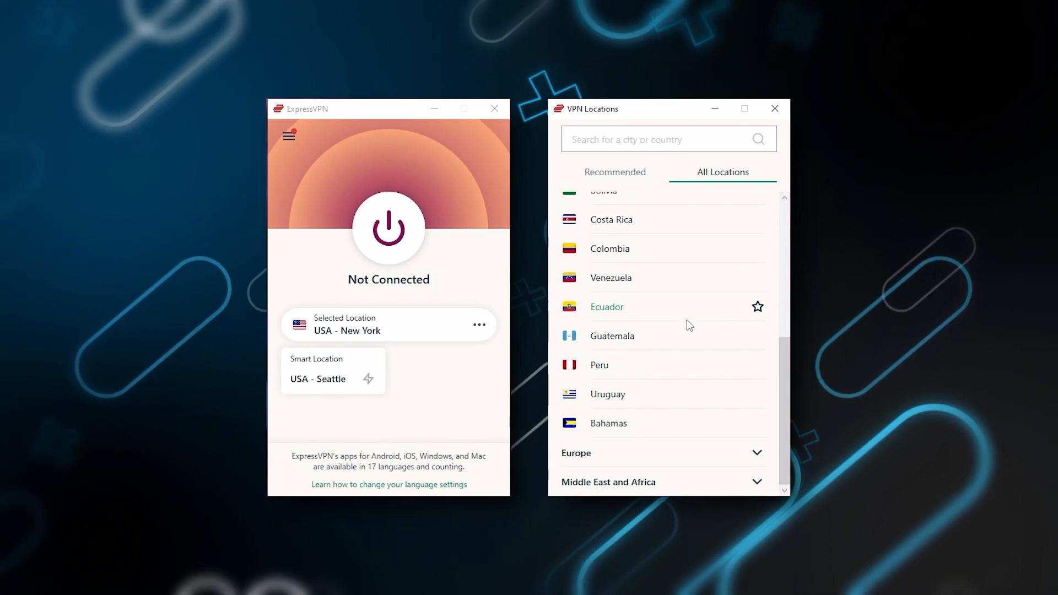
scroll(down, 3)
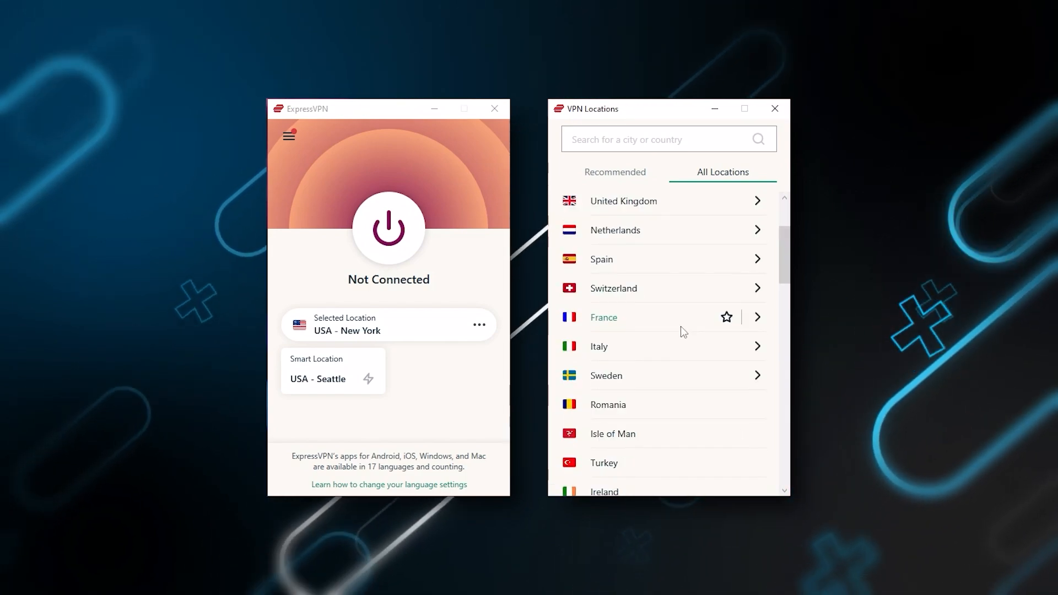
scroll(down, 3)
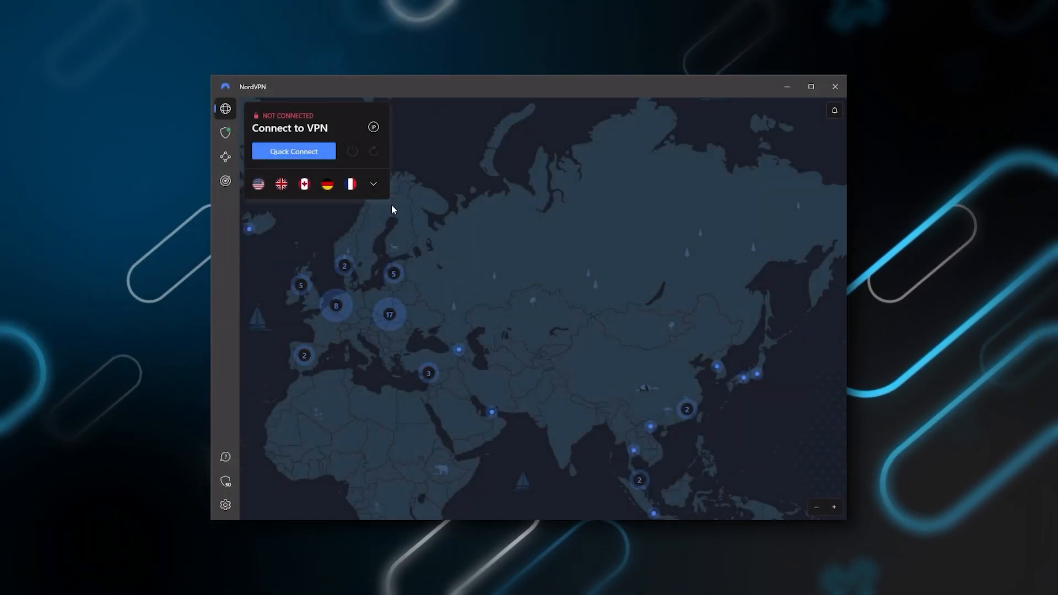
click(373, 185)
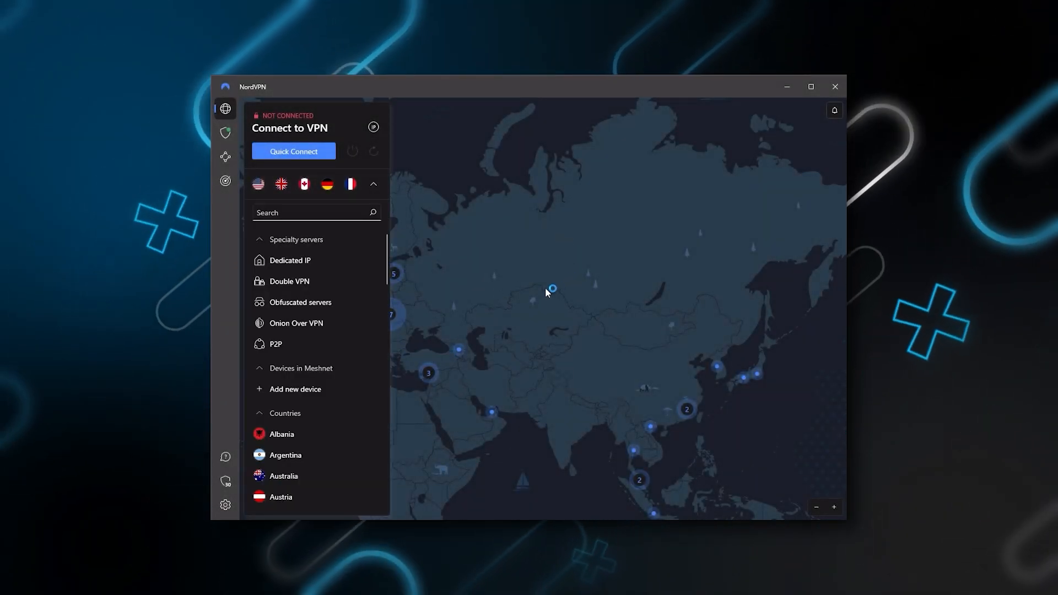
click(372, 184)
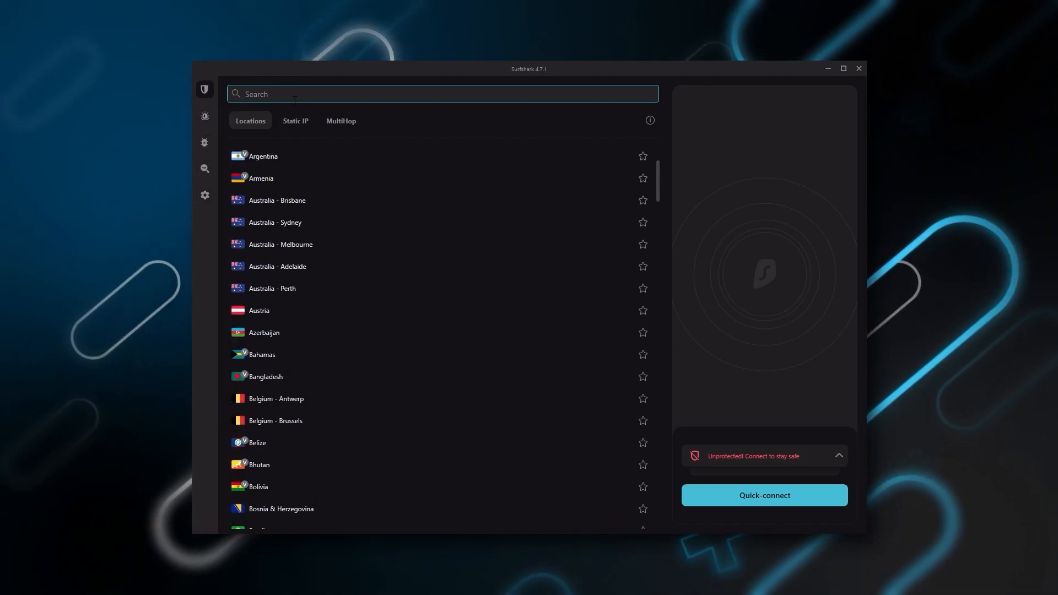
mouse_move(589, 365)
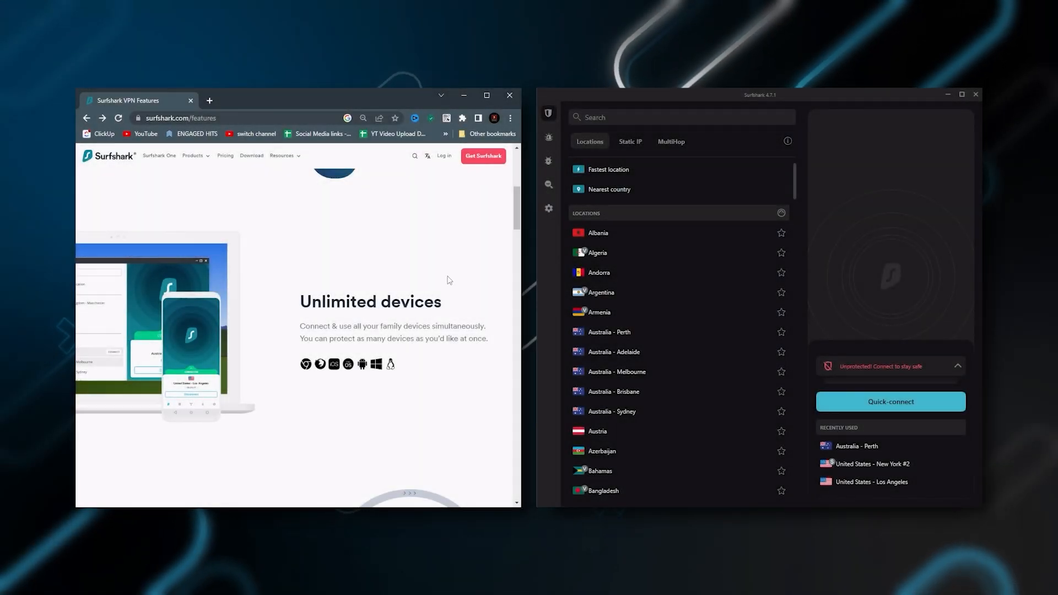
Scroll the Surfshark features page down to the Unlimited devices section
scroll(down, 3)
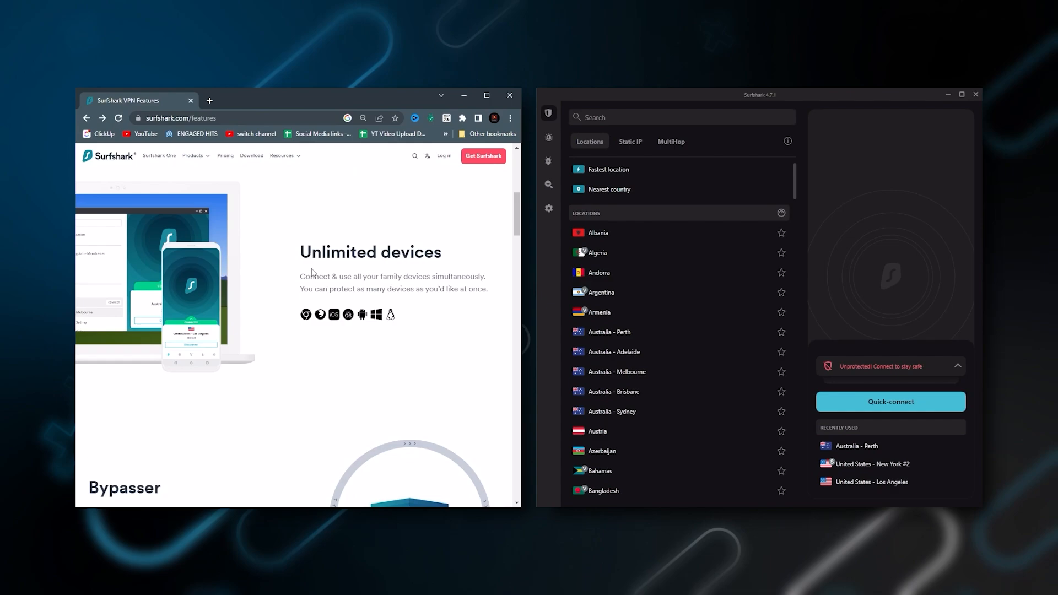